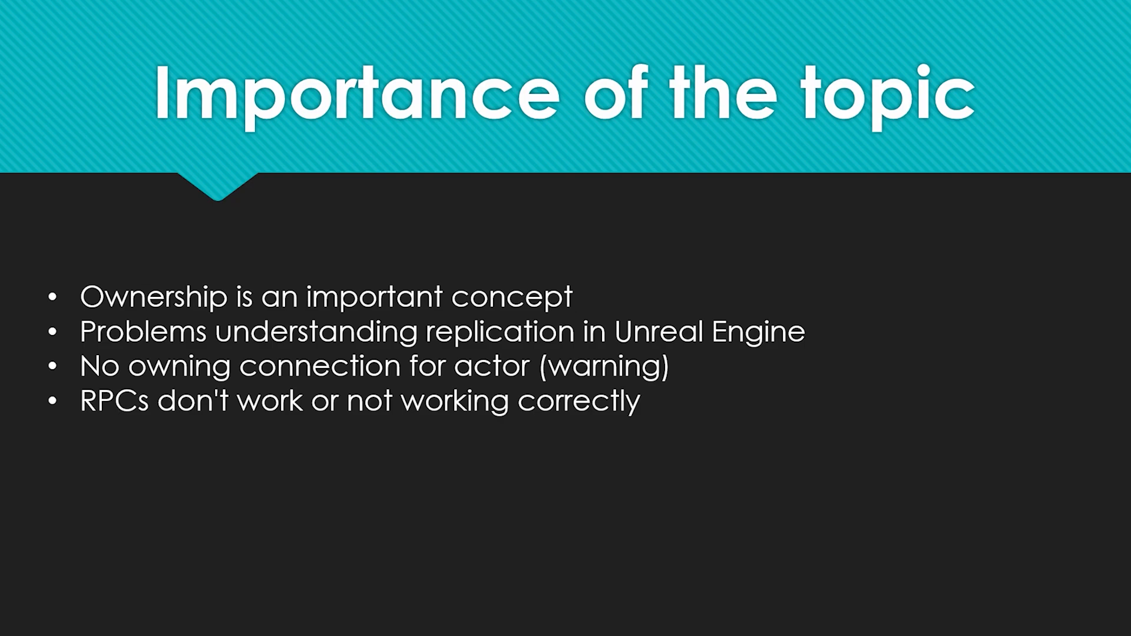
Advance the slideshow to the 'What is Ownership?' slide
key(Right)
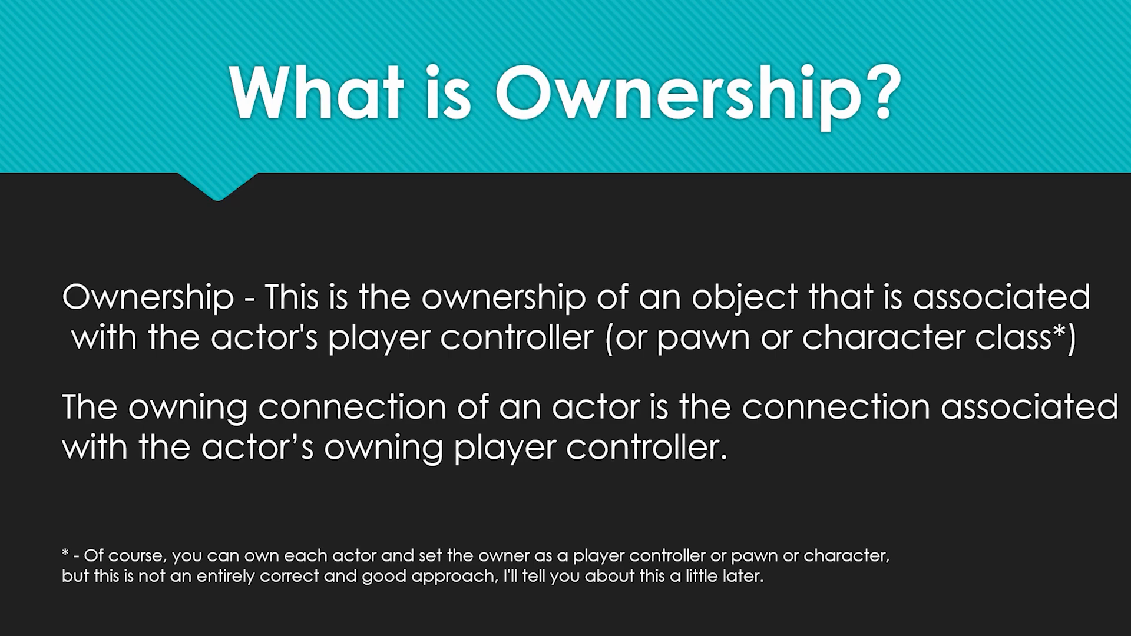
key(Right)
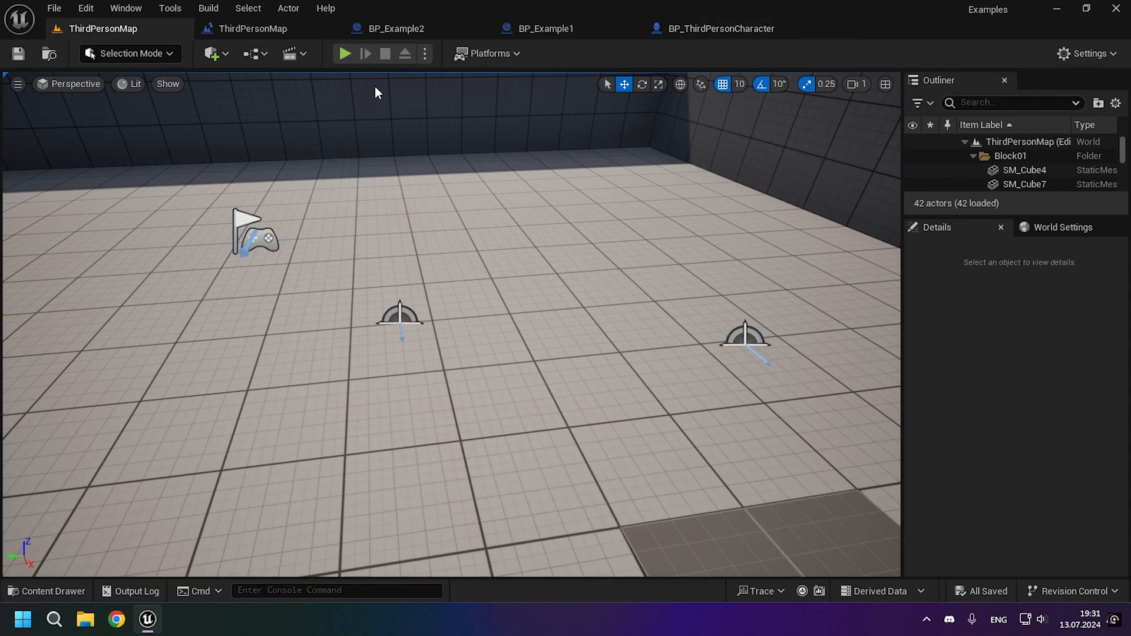
Bring up BP_ThirdPersonCharacter's Line Trace function graph, then its event graph
click(719, 28)
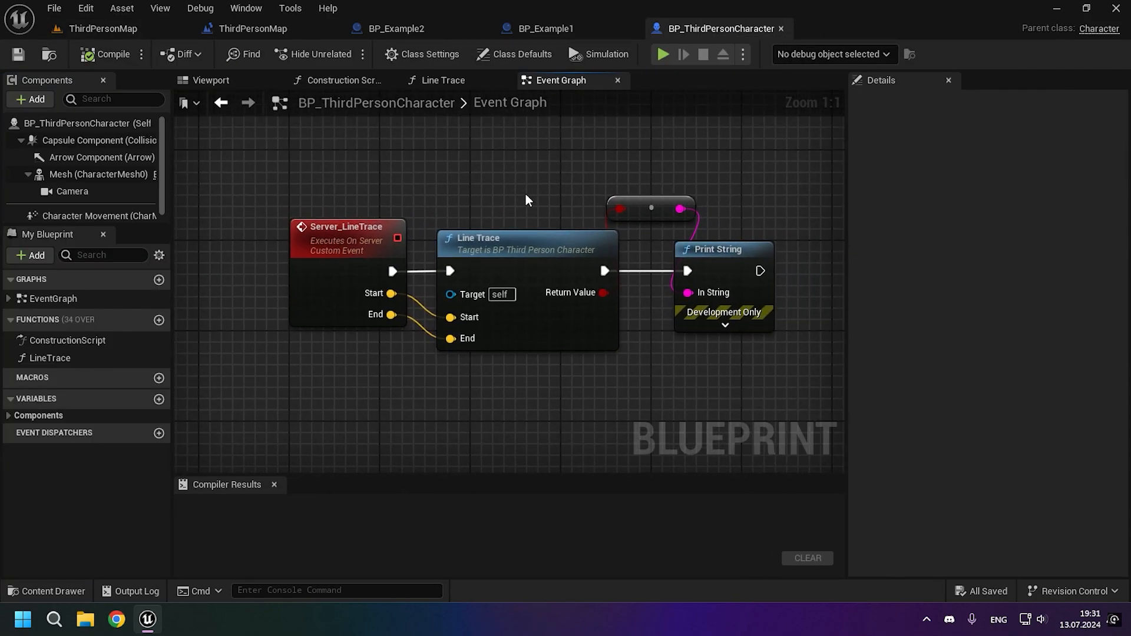
mouse_move(549, 245)
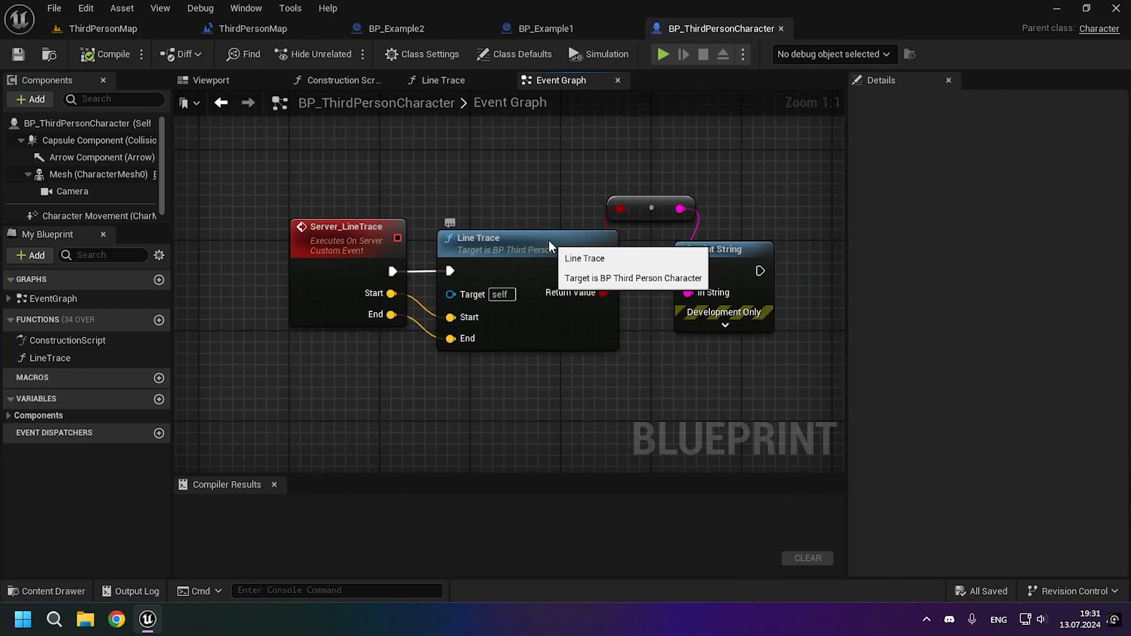
click(443, 80)
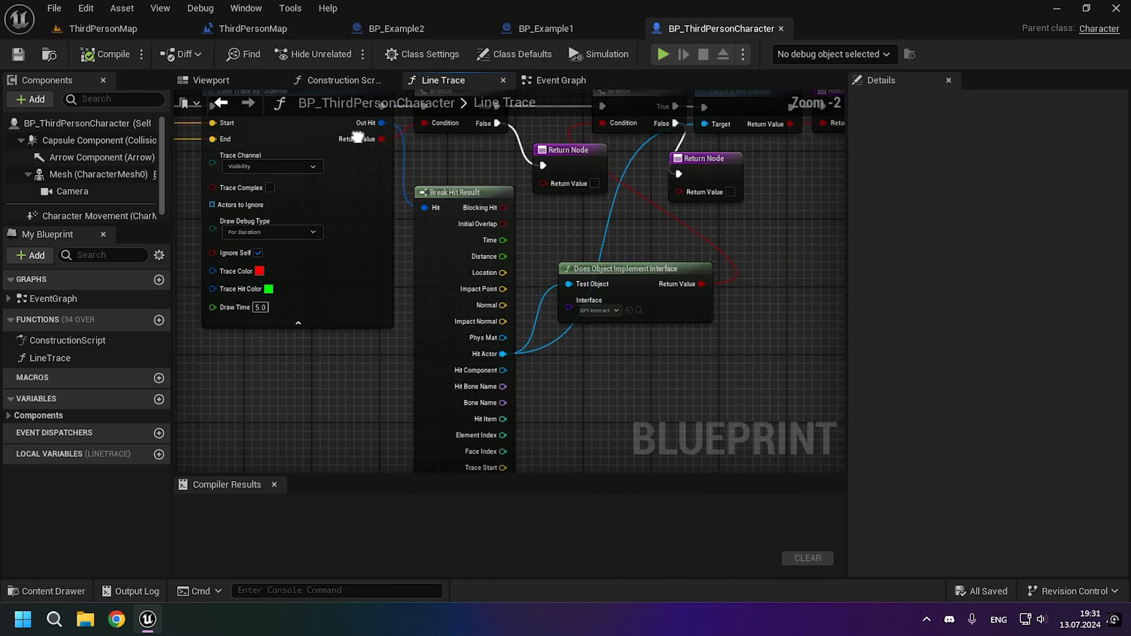
click(561, 80)
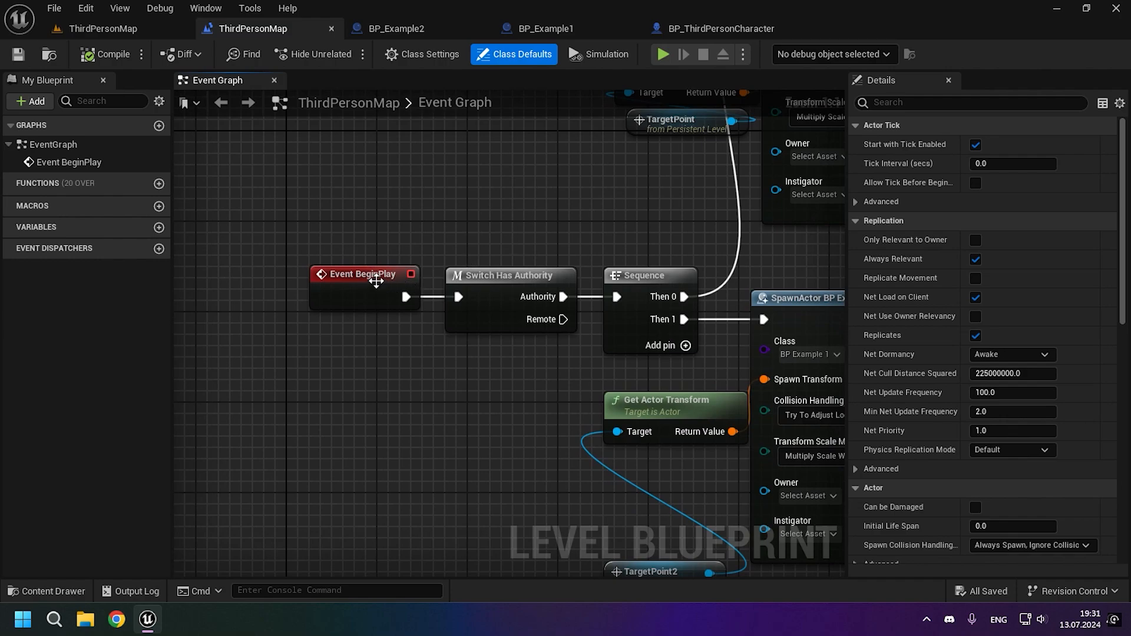
Pan the level blueprint to review the Switch Has Authority and BP_Example1 spawn nodes
drag(375, 281, 339, 270)
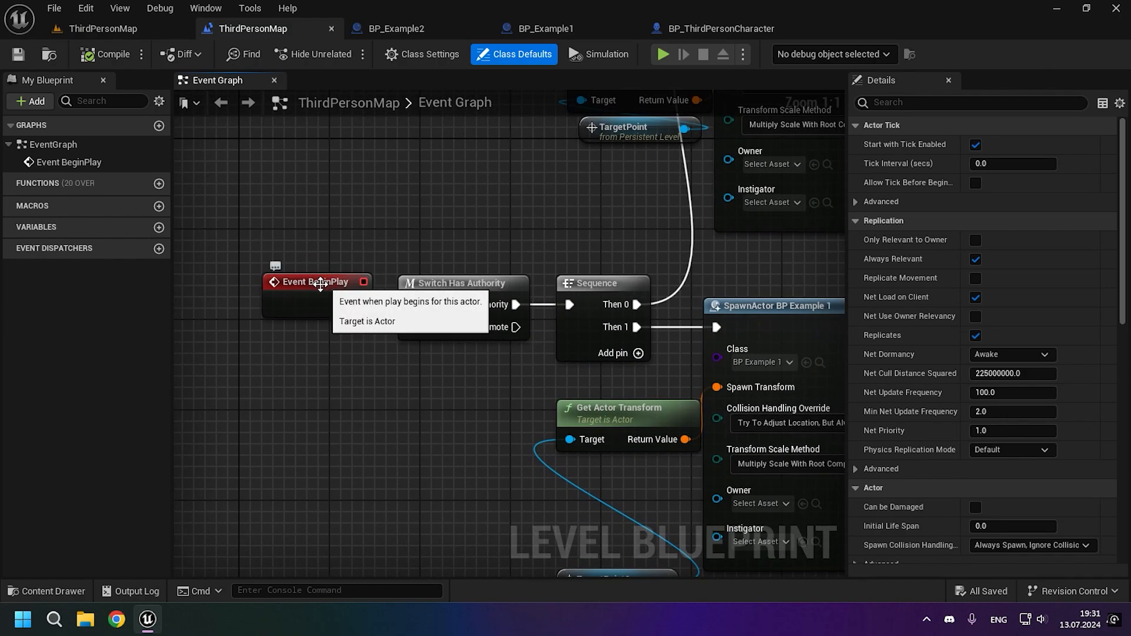
mouse_move(508, 332)
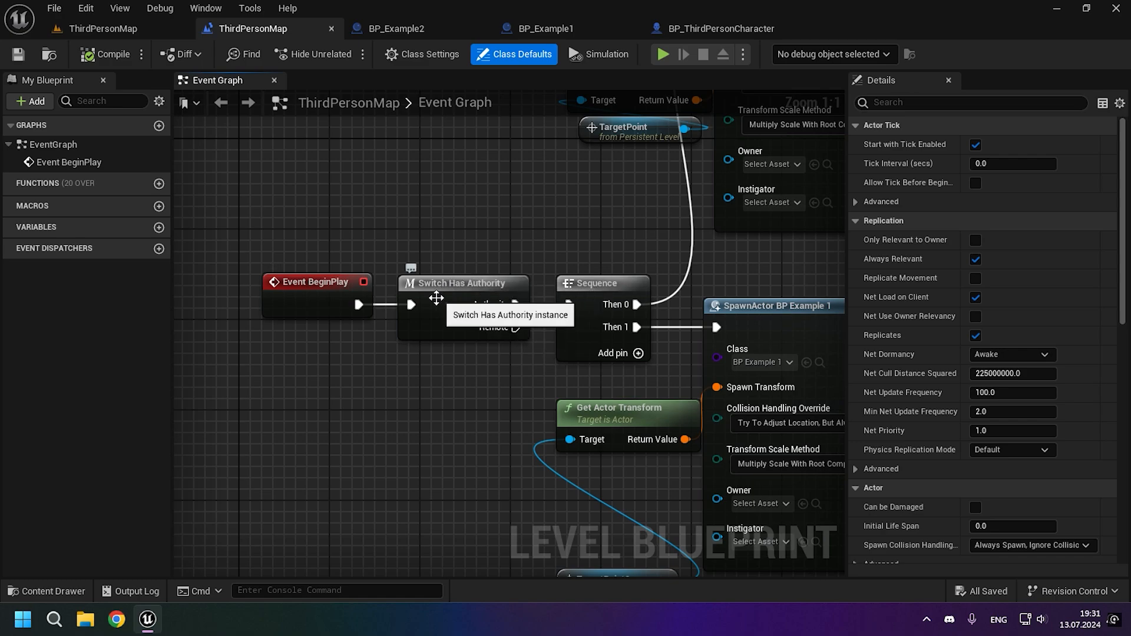
mouse_move(395, 364)
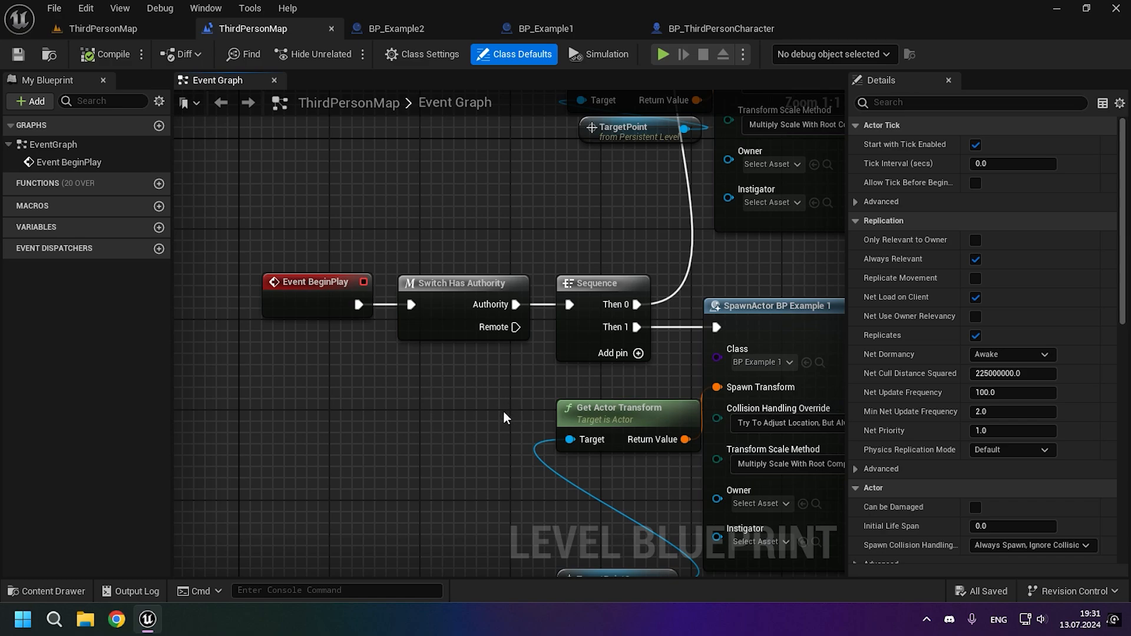
mouse_move(545, 357)
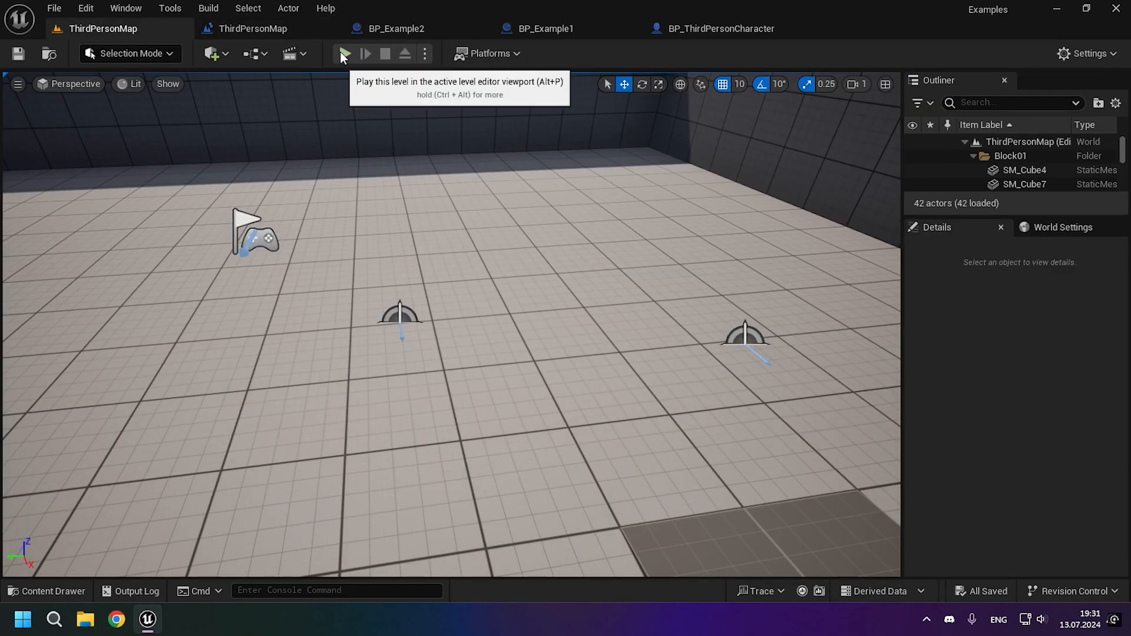
Start a listen-server play session and browse BP_Example1 and BP_Example2's On Rep Text graphs
click(343, 53)
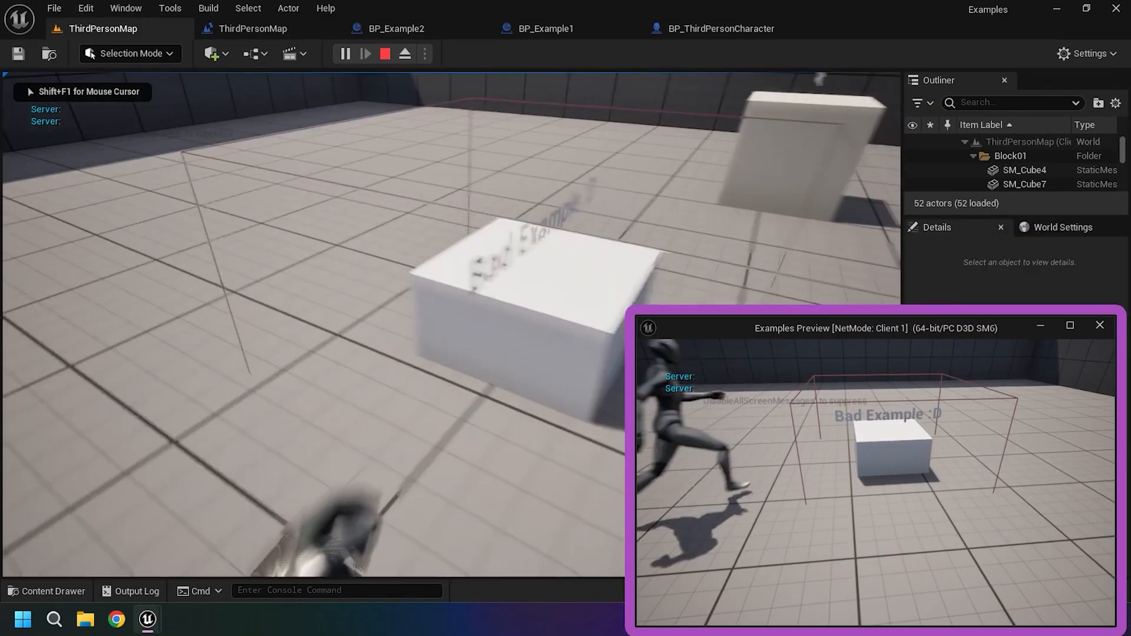
click(547, 29)
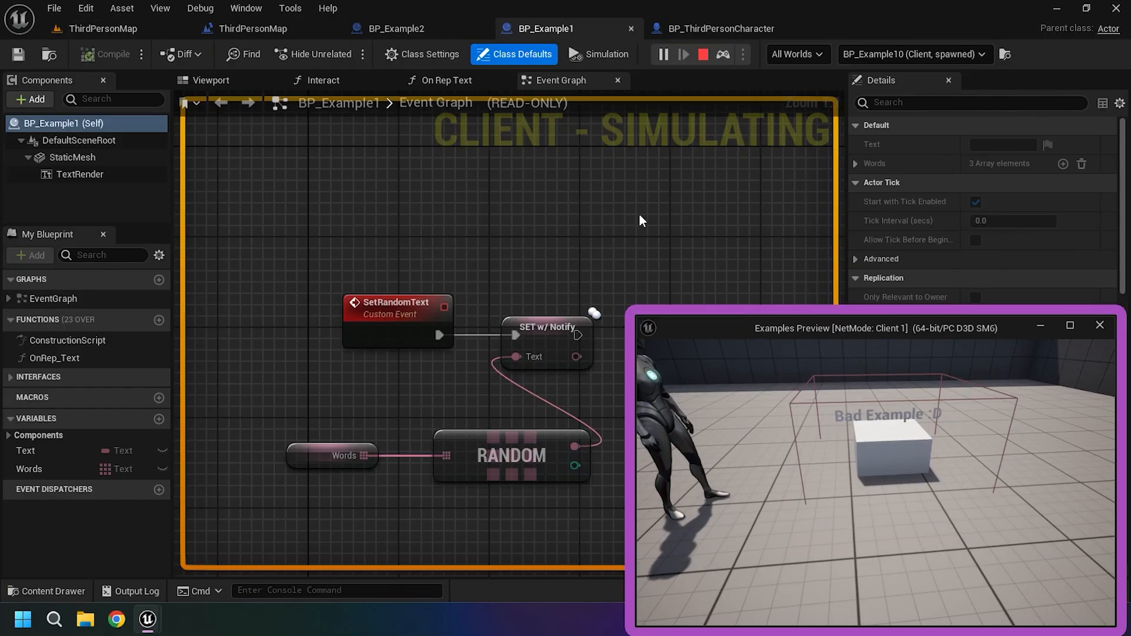
click(397, 28)
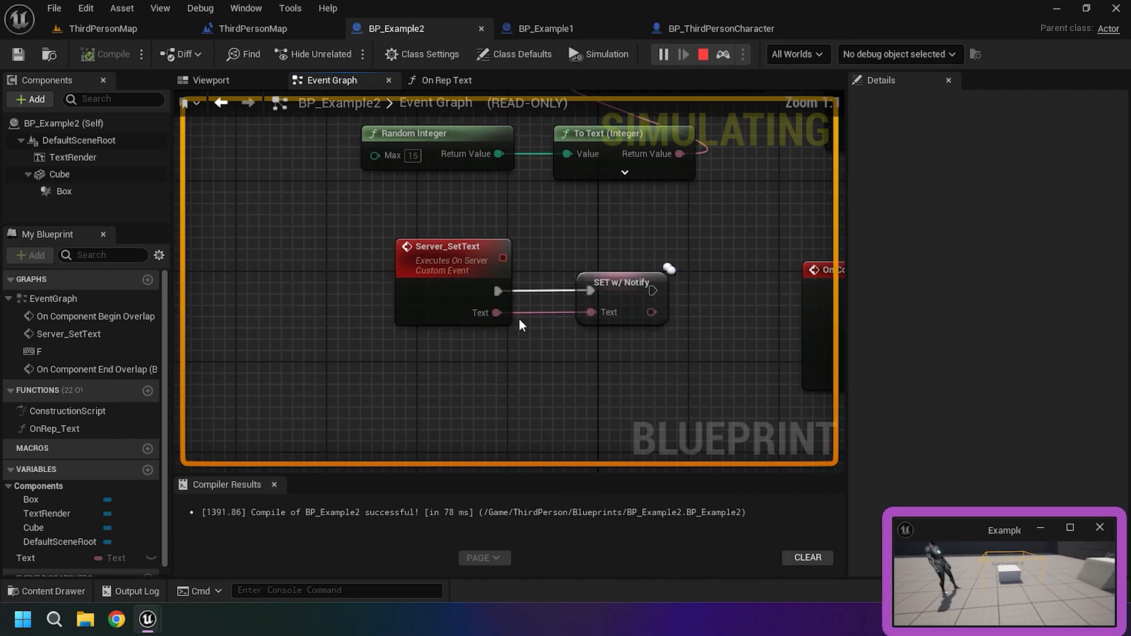
click(446, 80)
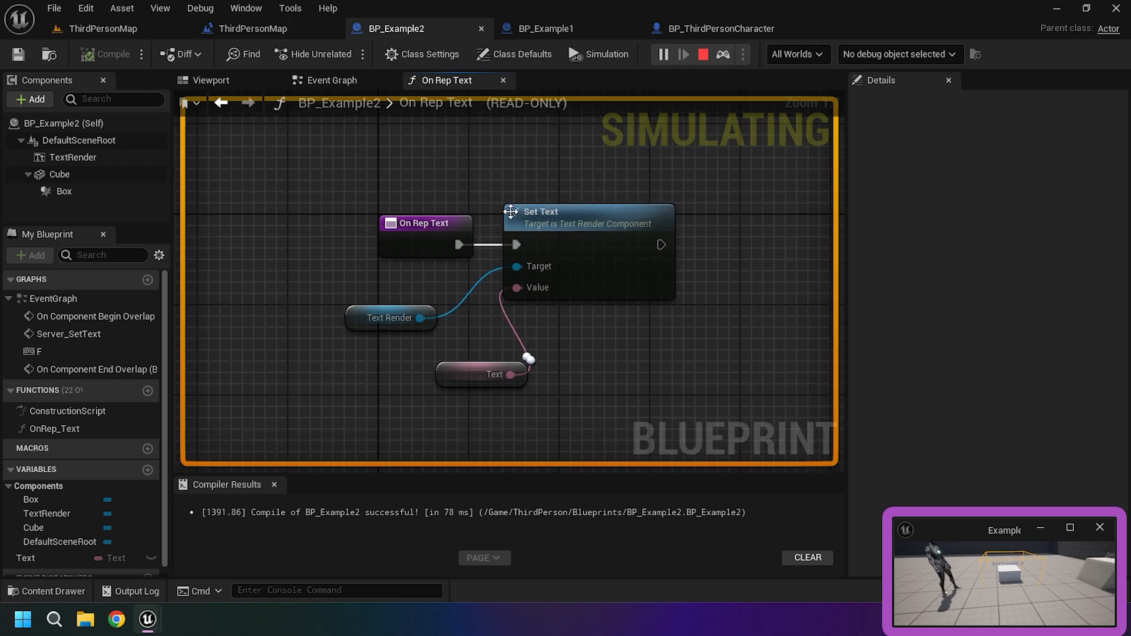
click(332, 80)
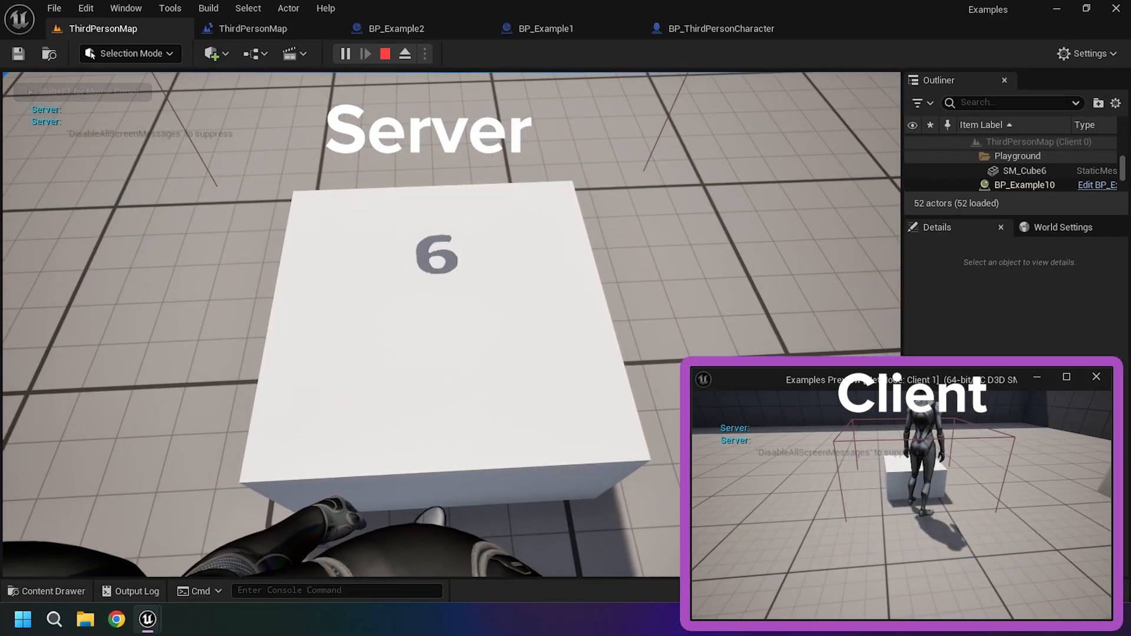
Open the Output Log showing BP_Example2's 'No owning connection' Server_SetText warnings
click(135, 590)
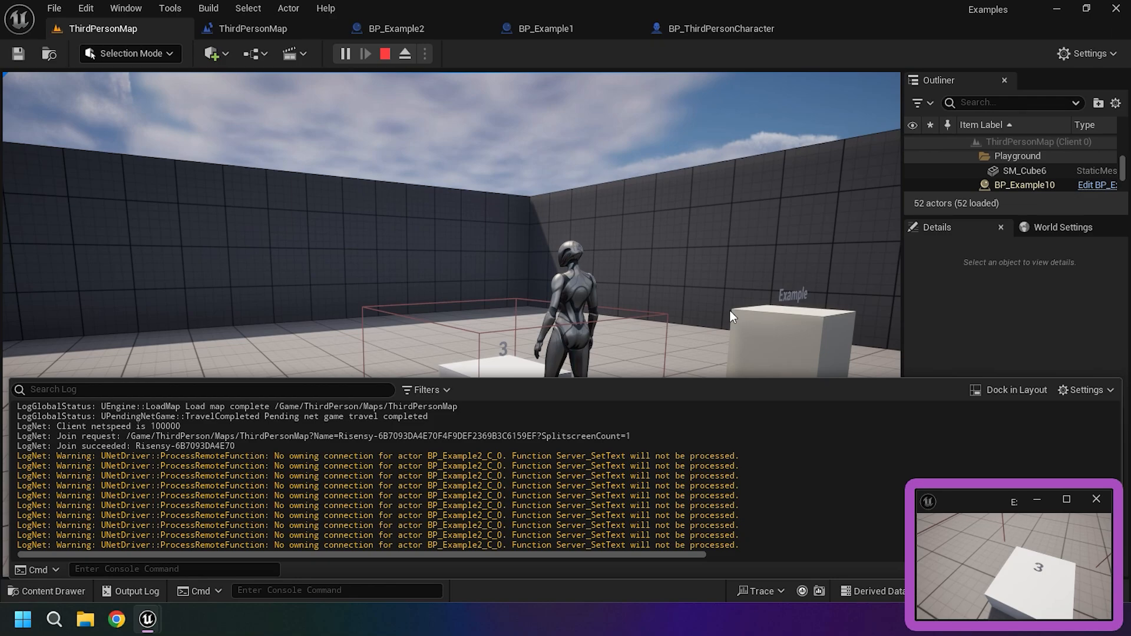
mouse_move(705, 354)
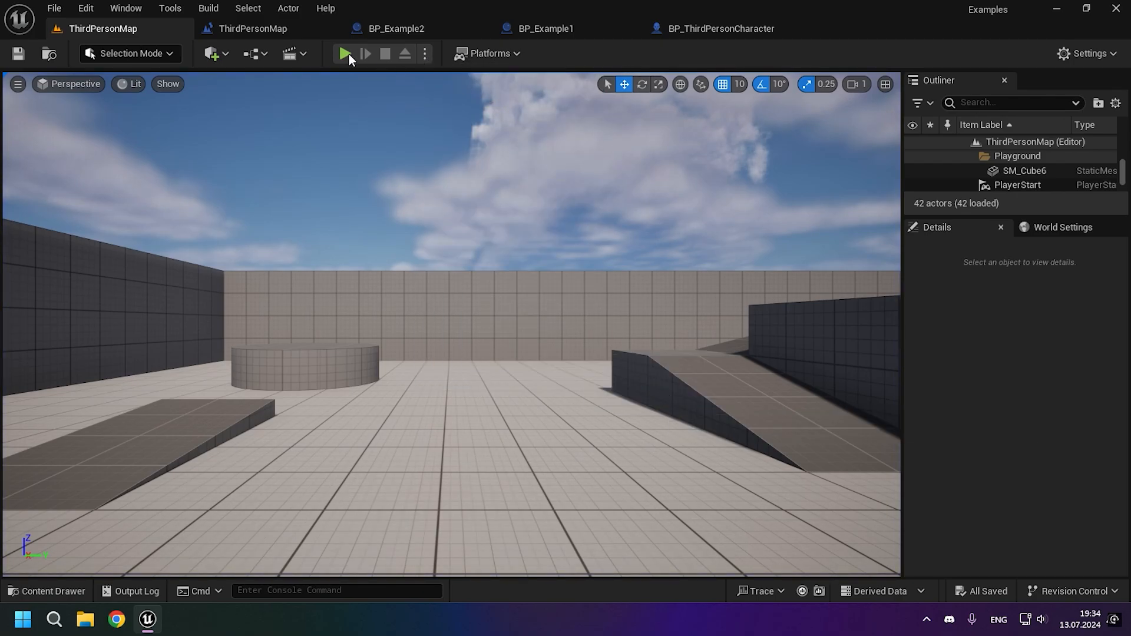
Replay, walk to the Bad Example cube, check the log warnings, and view BP_Example1
click(344, 53)
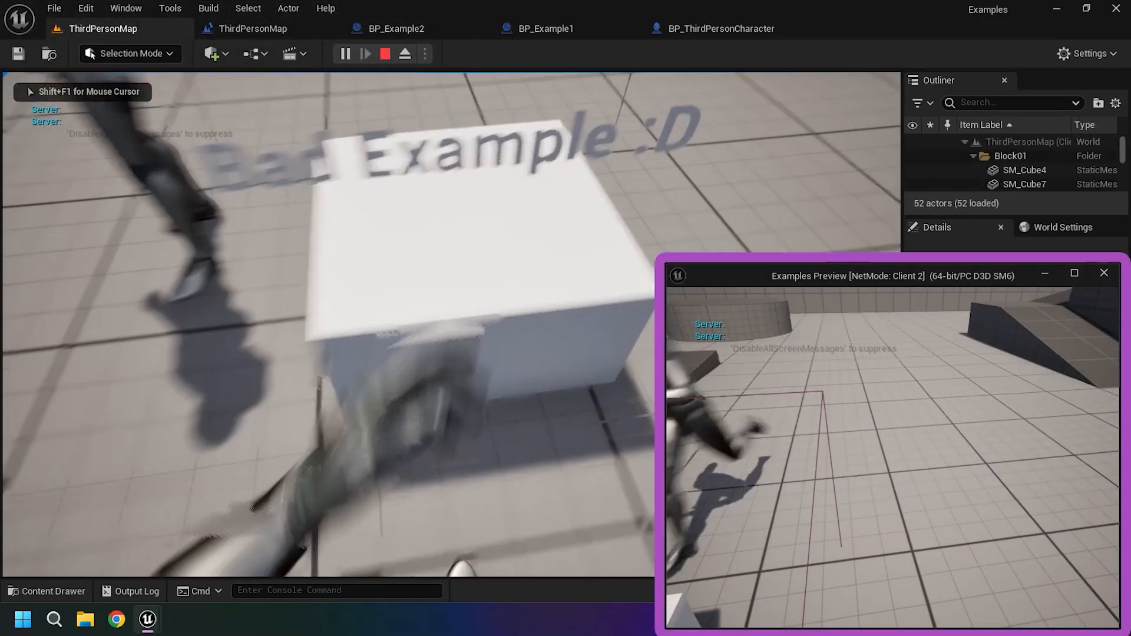
key(alt+tab)
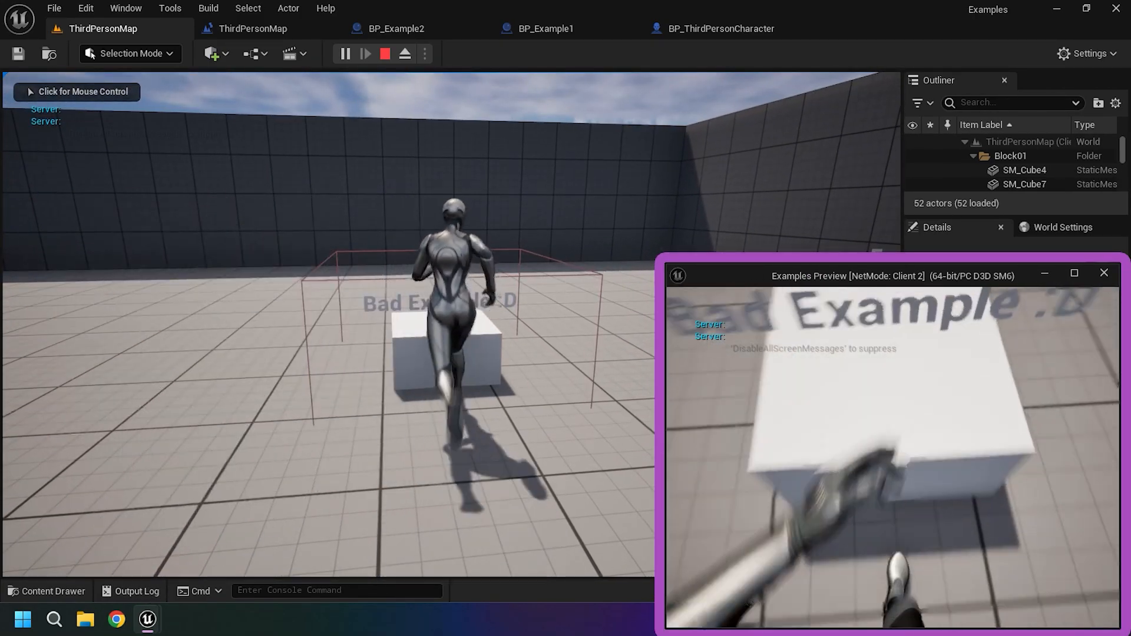
click(137, 590)
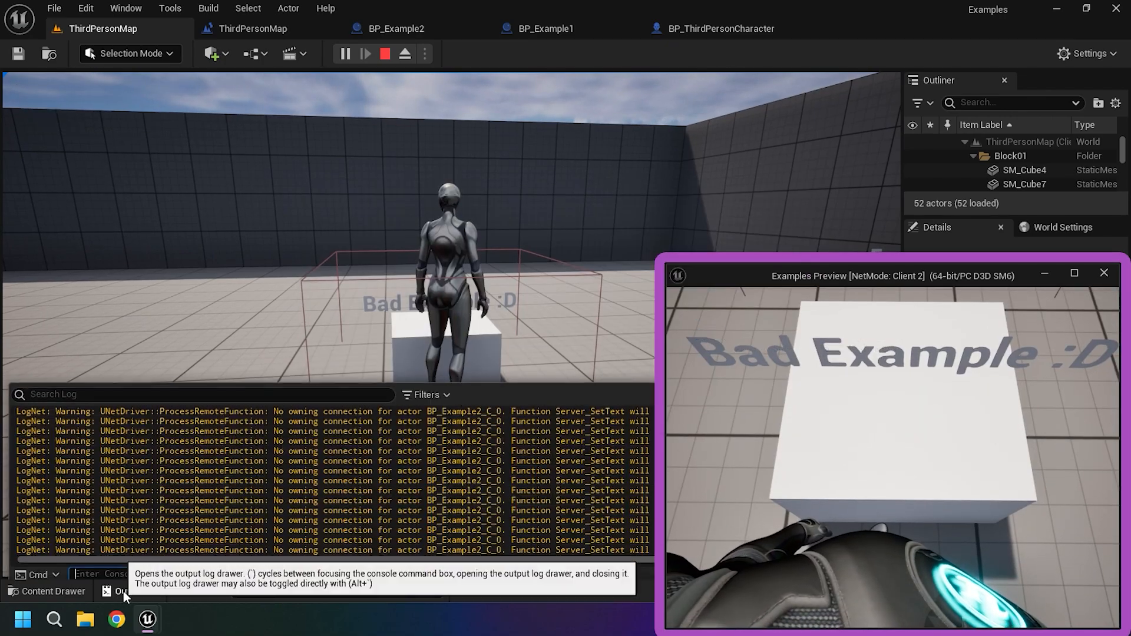
click(425, 394)
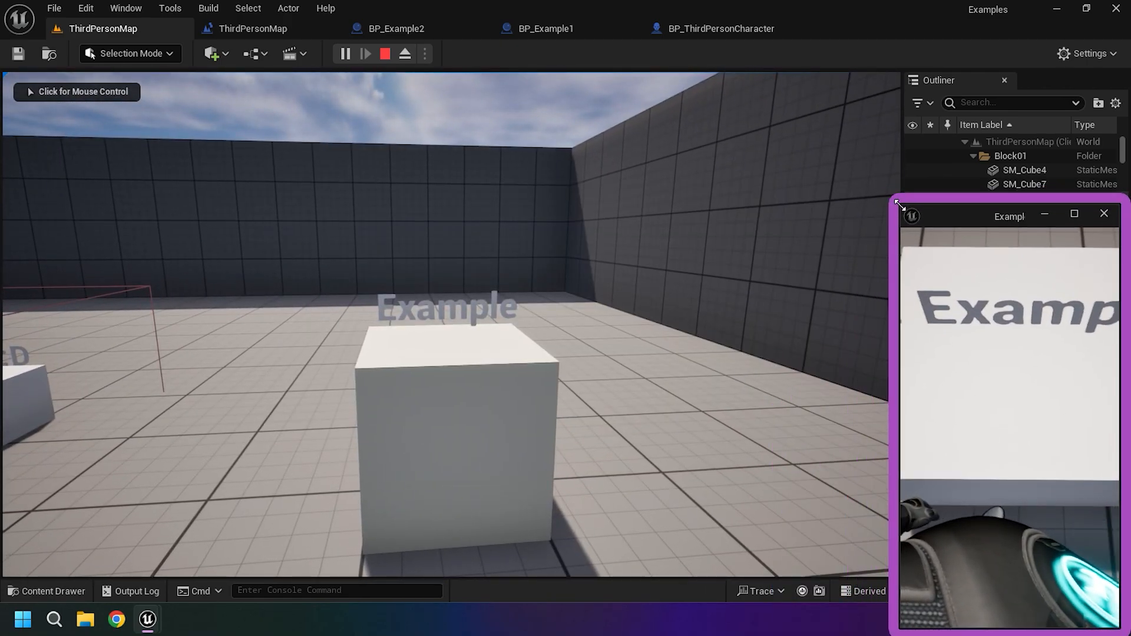
click(542, 29)
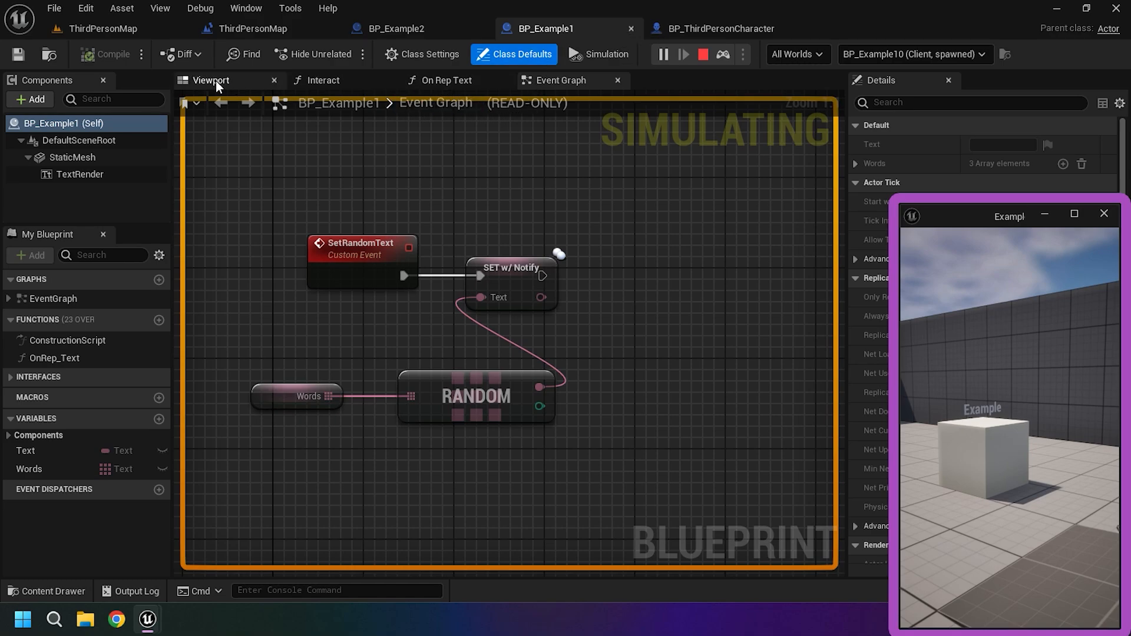
Review BP_Example1's Viewport, Interact graph, Words variable defaults and On Rep Text graph
click(211, 80)
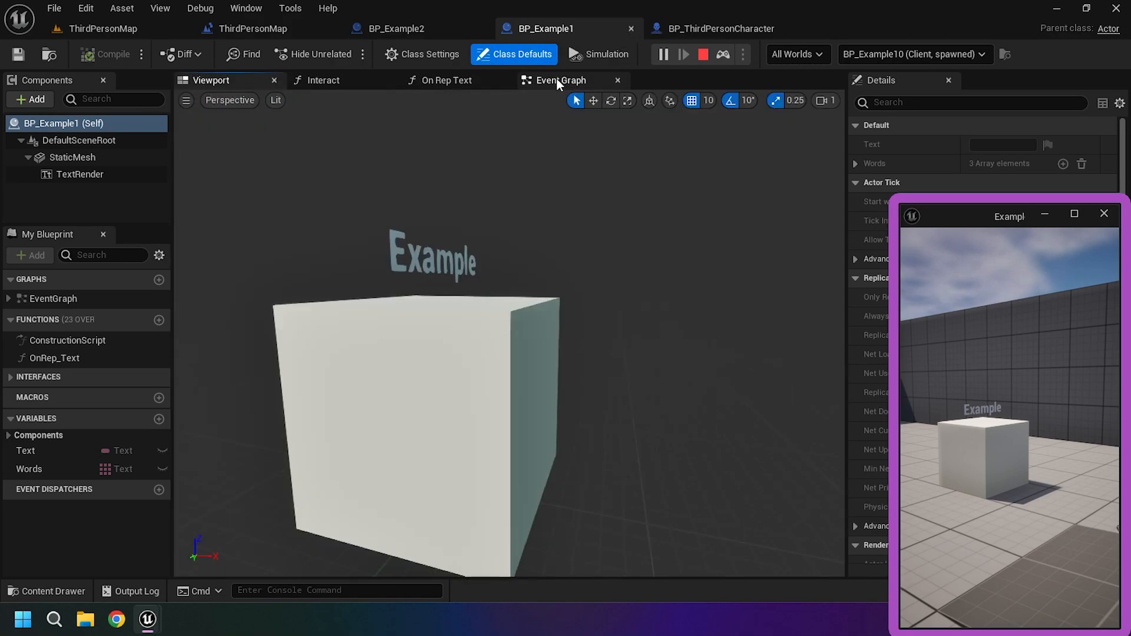
click(321, 80)
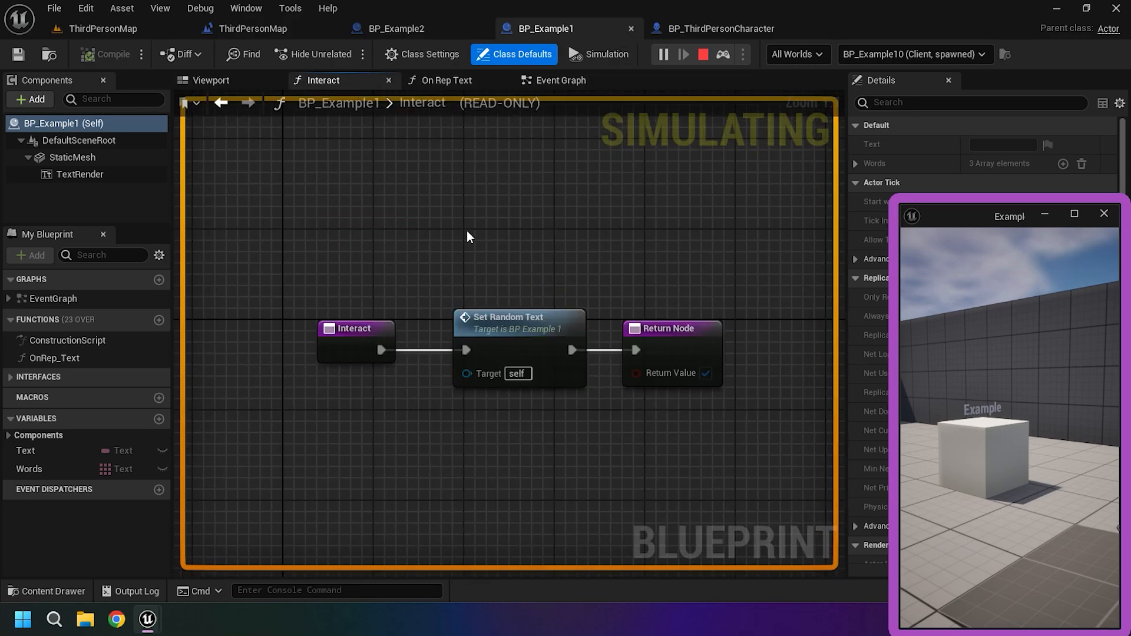
click(562, 80)
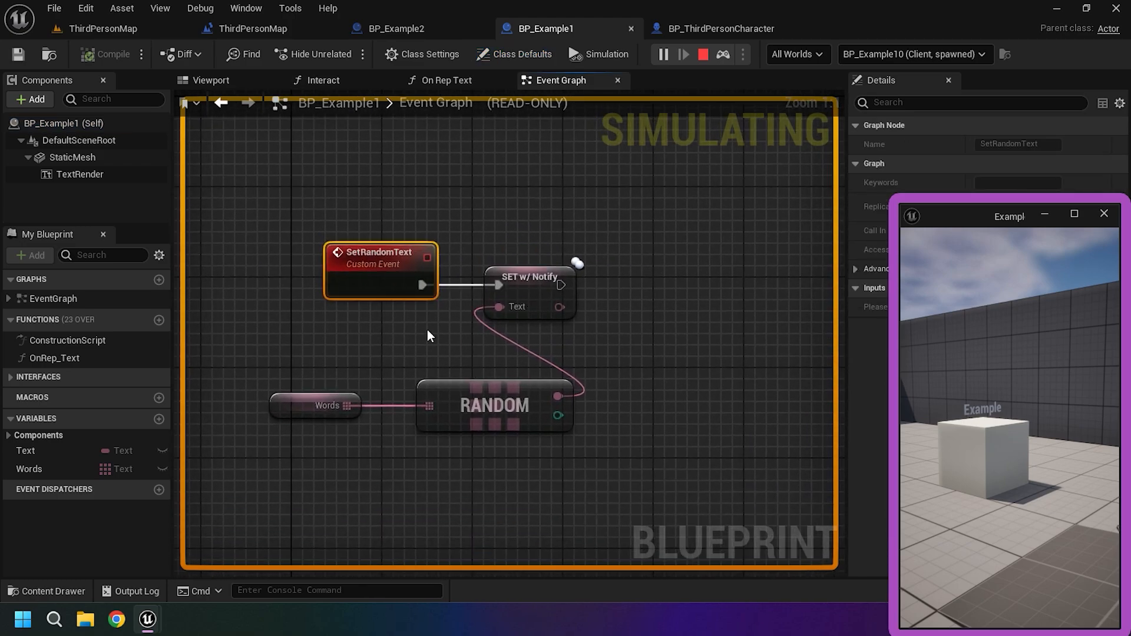
click(314, 405)
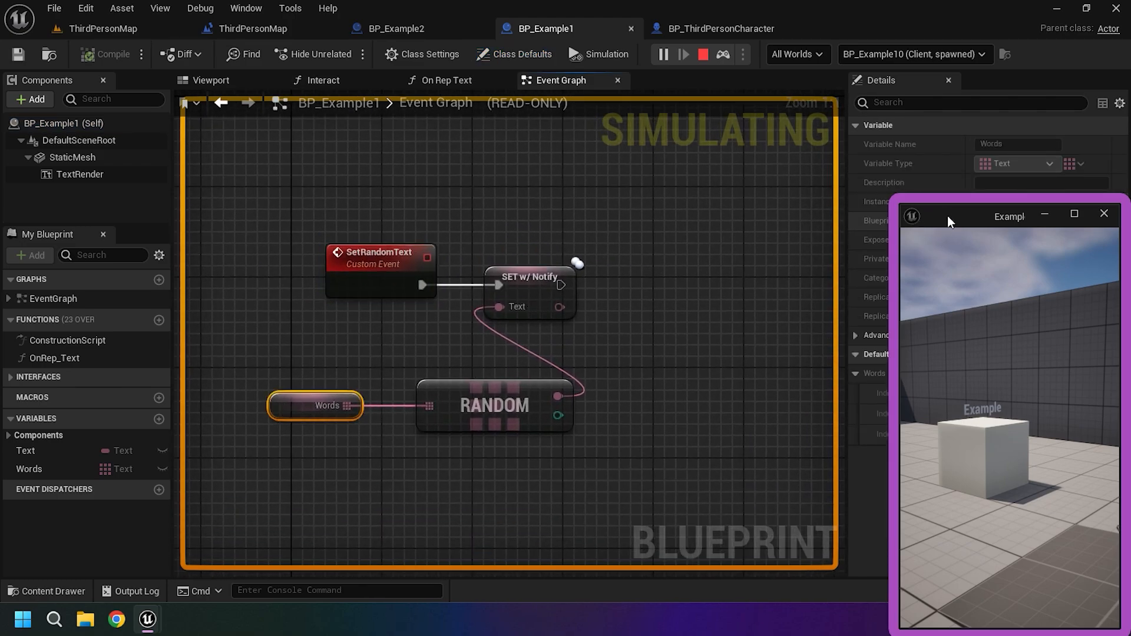
drag(1009, 214, 263, 437)
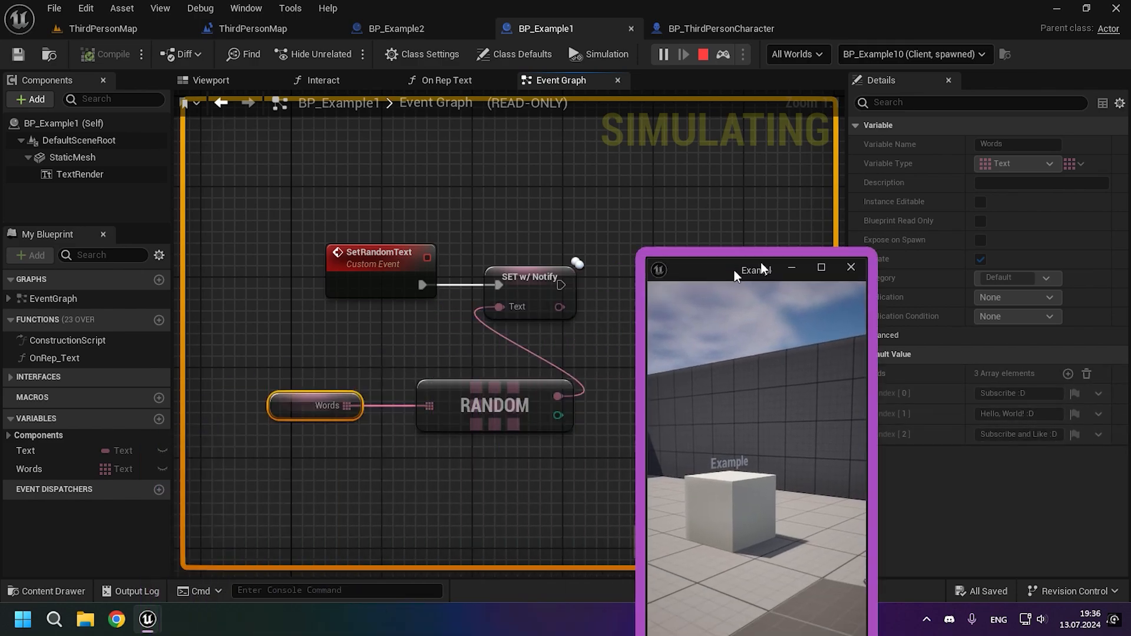
drag(755, 269, 1008, 222)
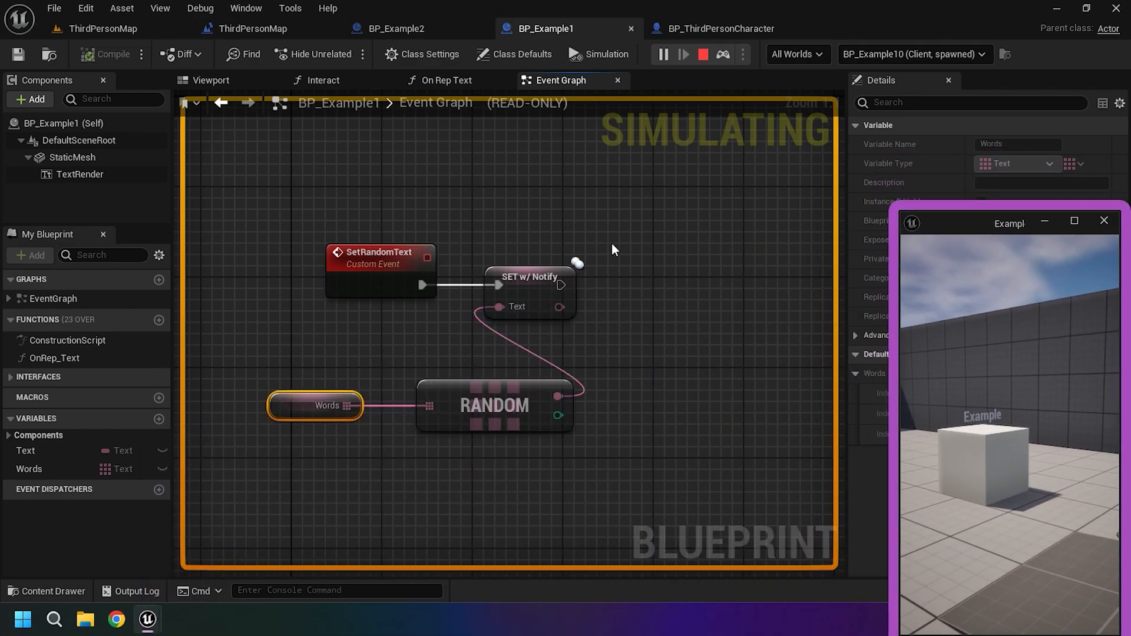
click(445, 80)
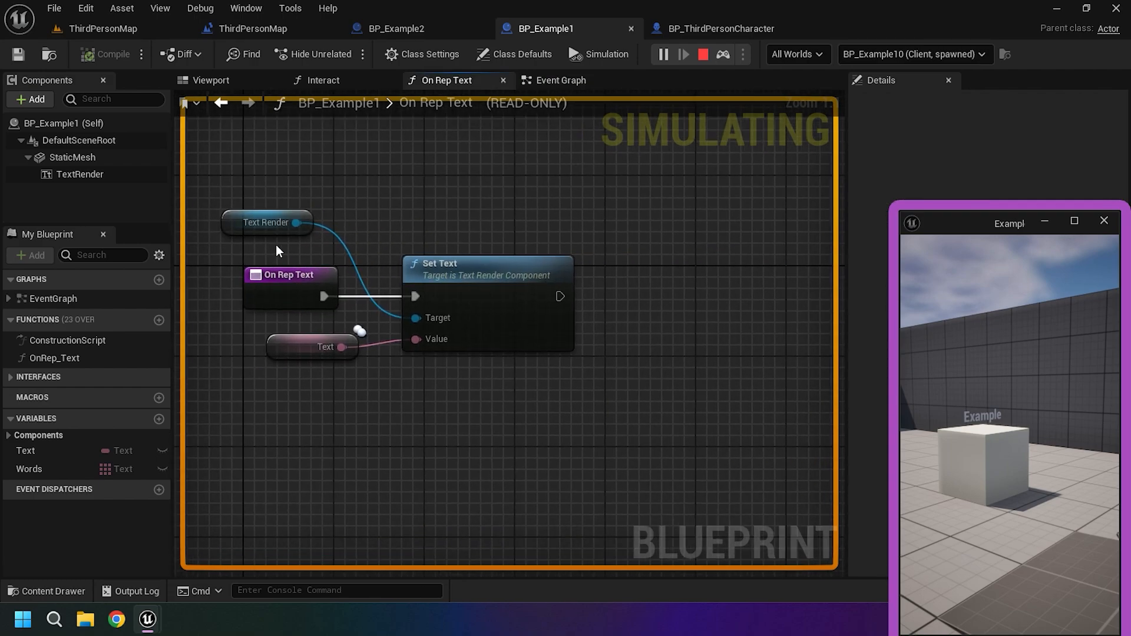
click(561, 80)
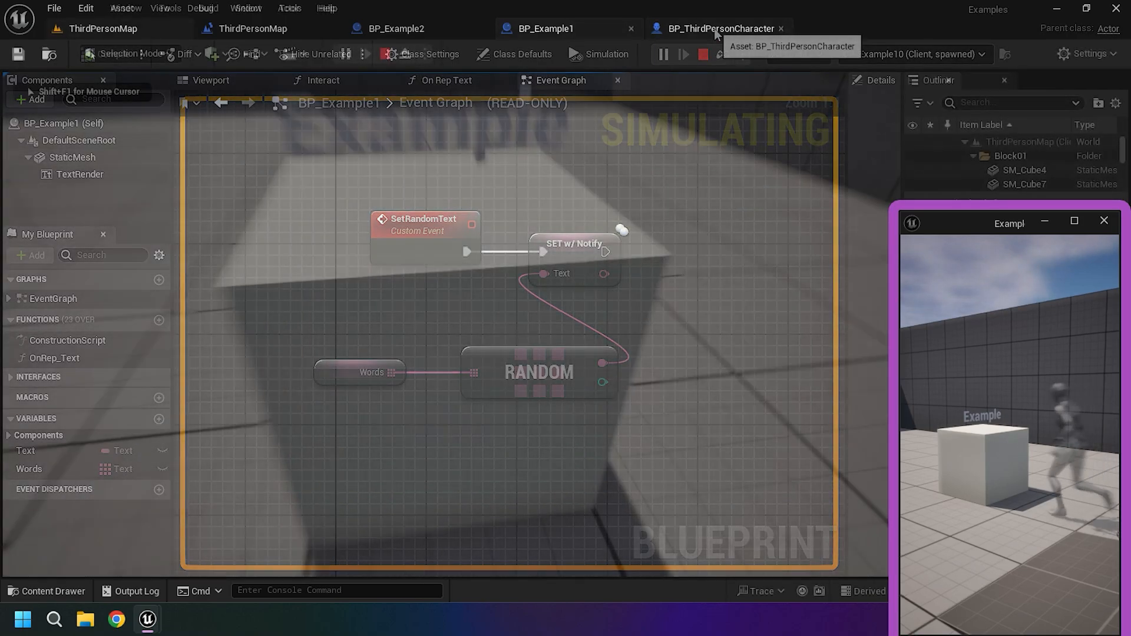
Stop the play session and switch to BP_Example2's overlap-based event graph
click(100, 28)
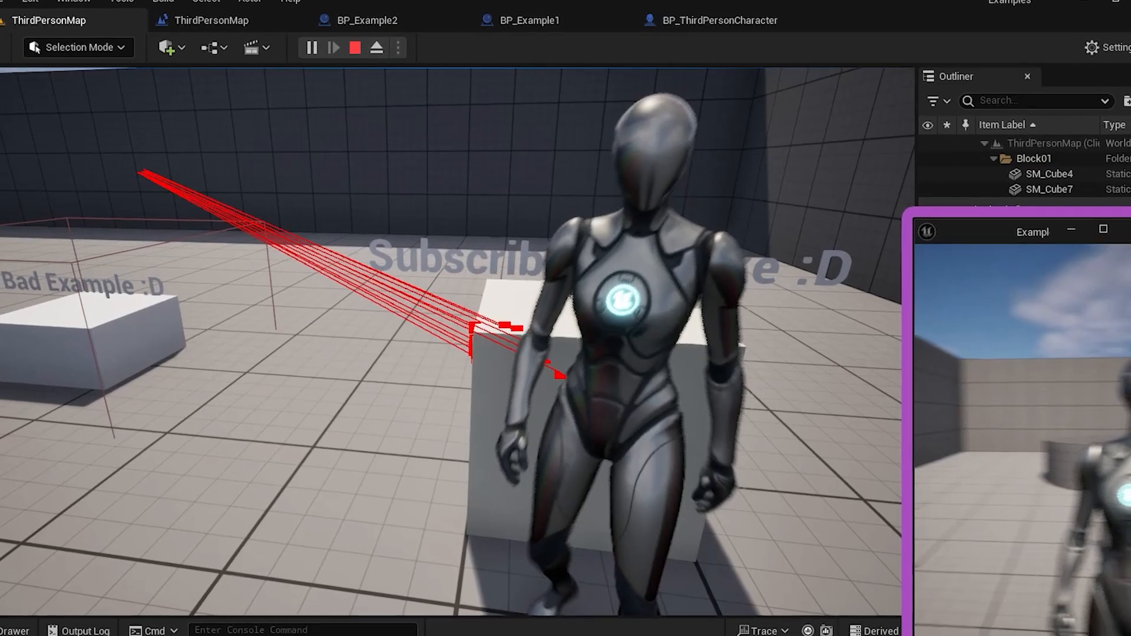
click(375, 20)
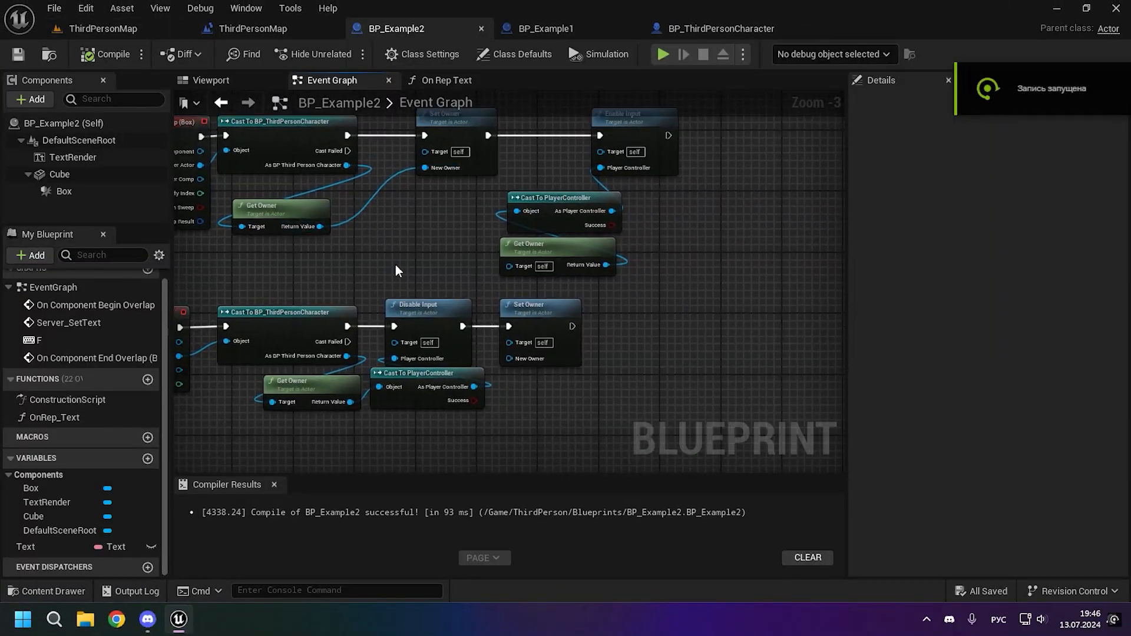
click(104, 28)
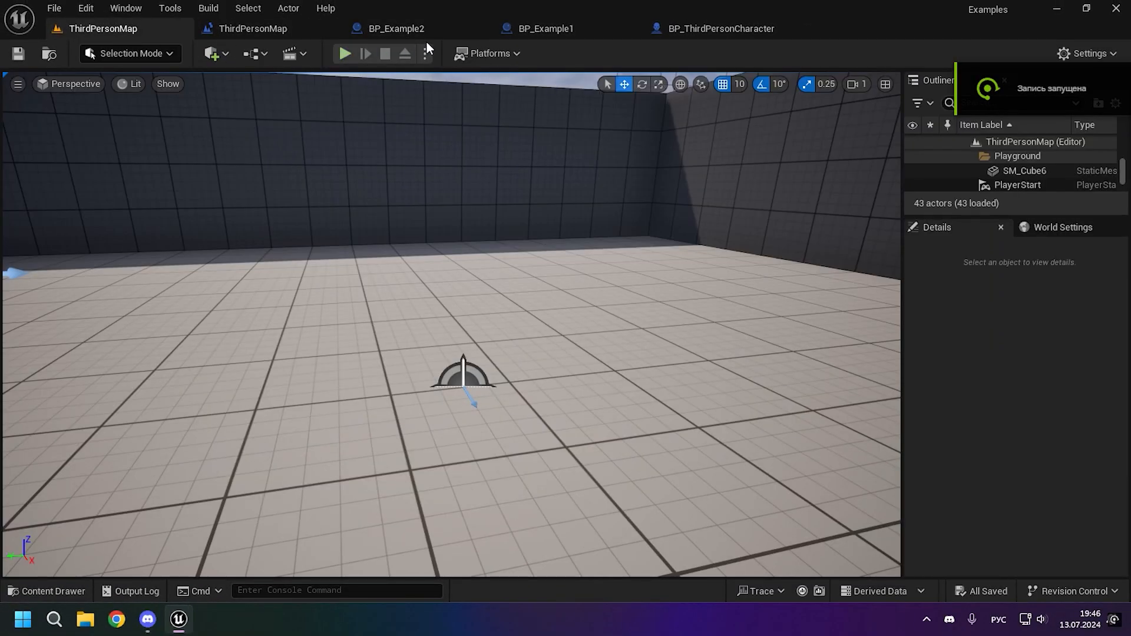
click(396, 28)
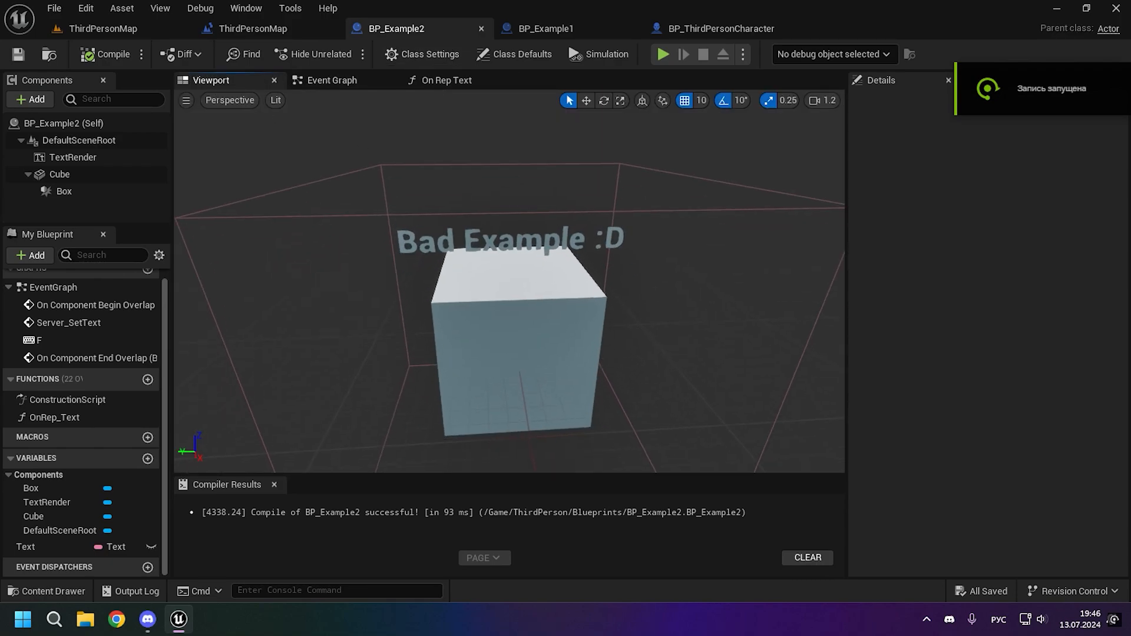
click(332, 80)
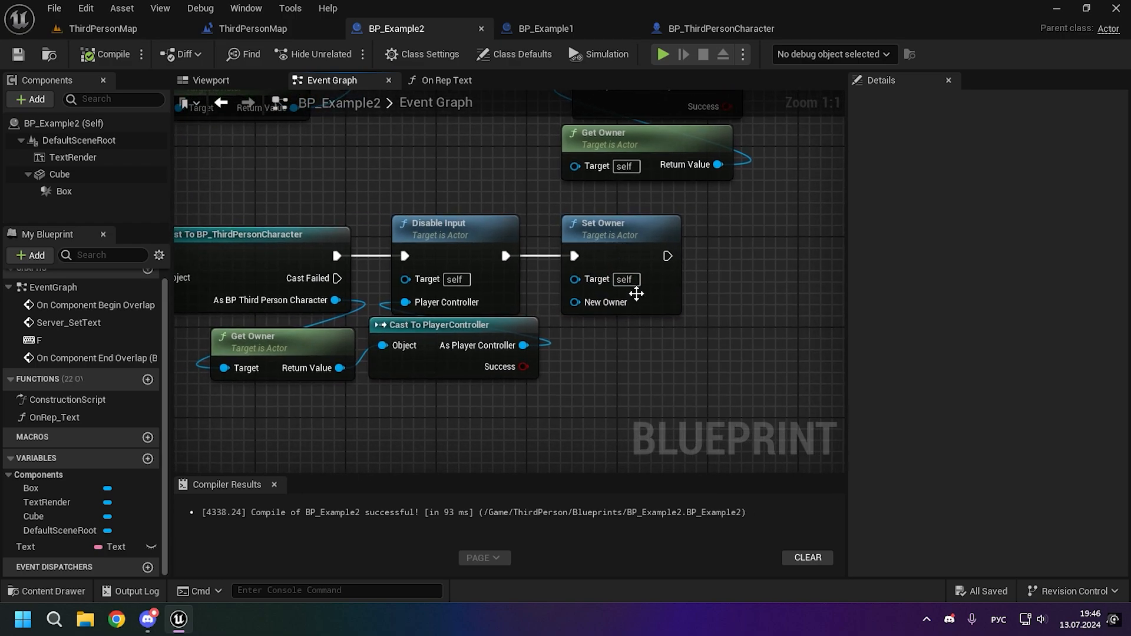
mouse_move(712, 370)
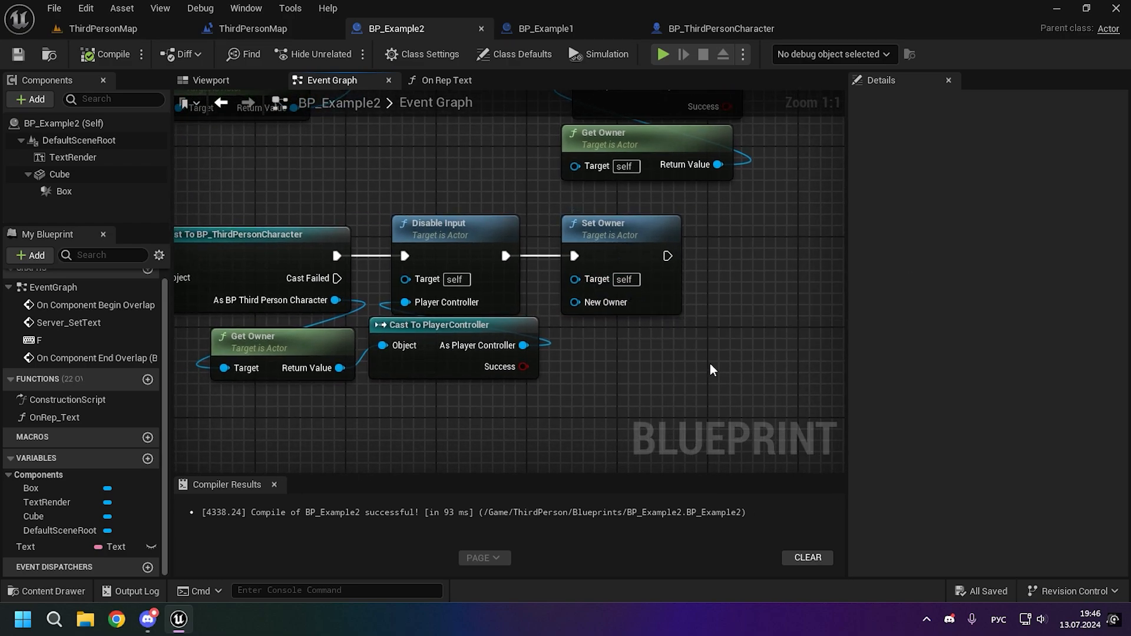
mouse_move(787, 227)
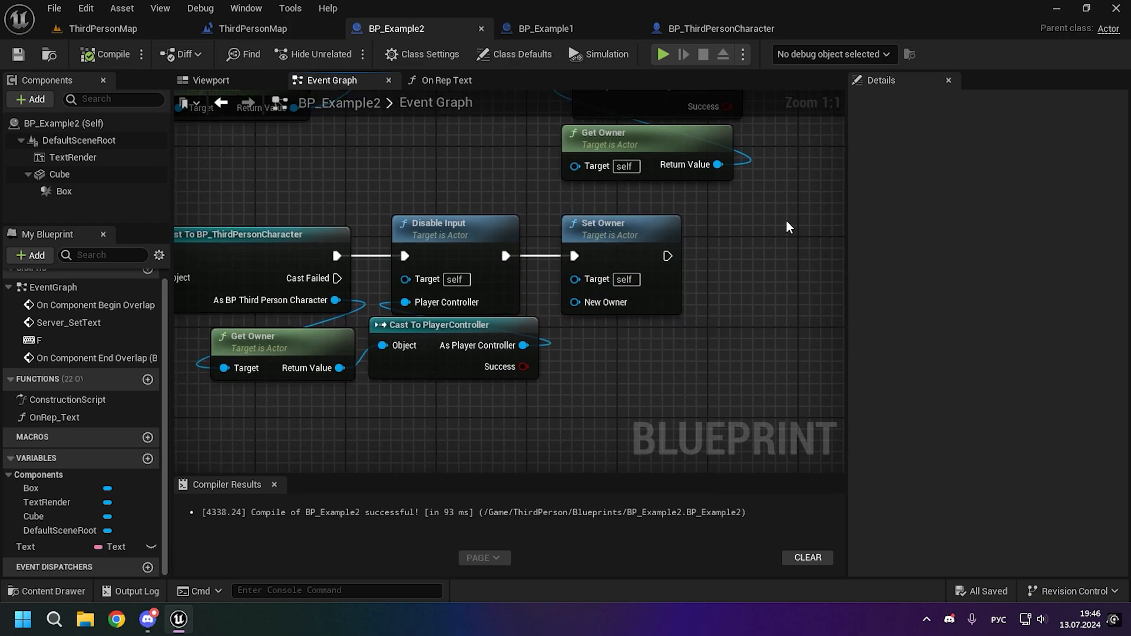
click(661, 54)
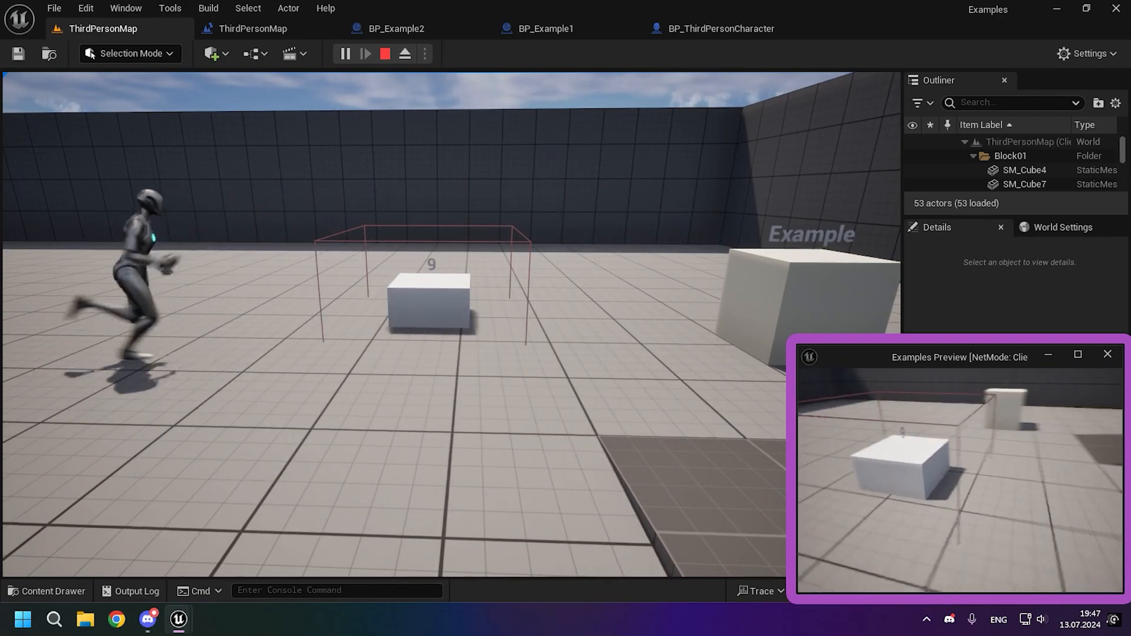
Stop the two-player test and reopen BP_Example2's begin-overlap Set Owner branch
click(383, 53)
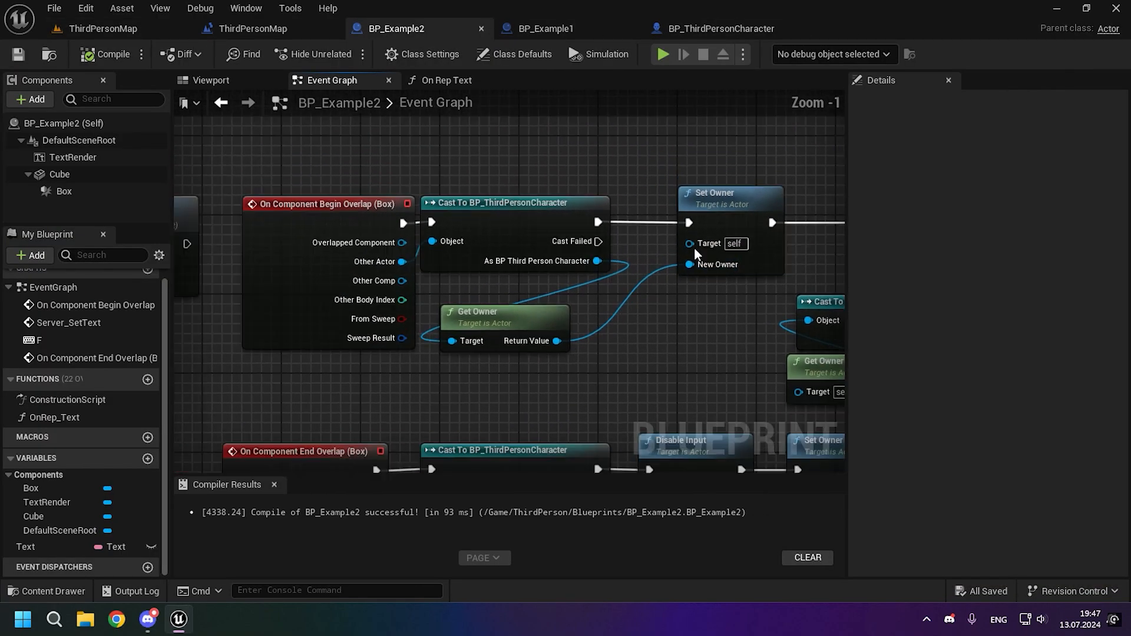
mouse_move(473, 206)
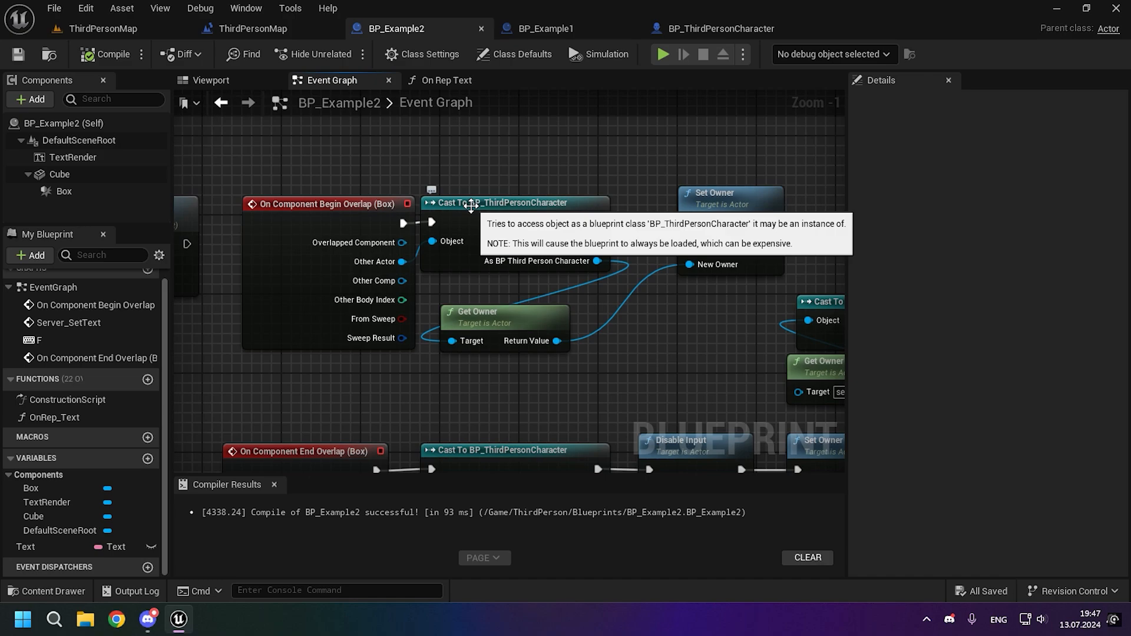
mouse_move(614, 277)
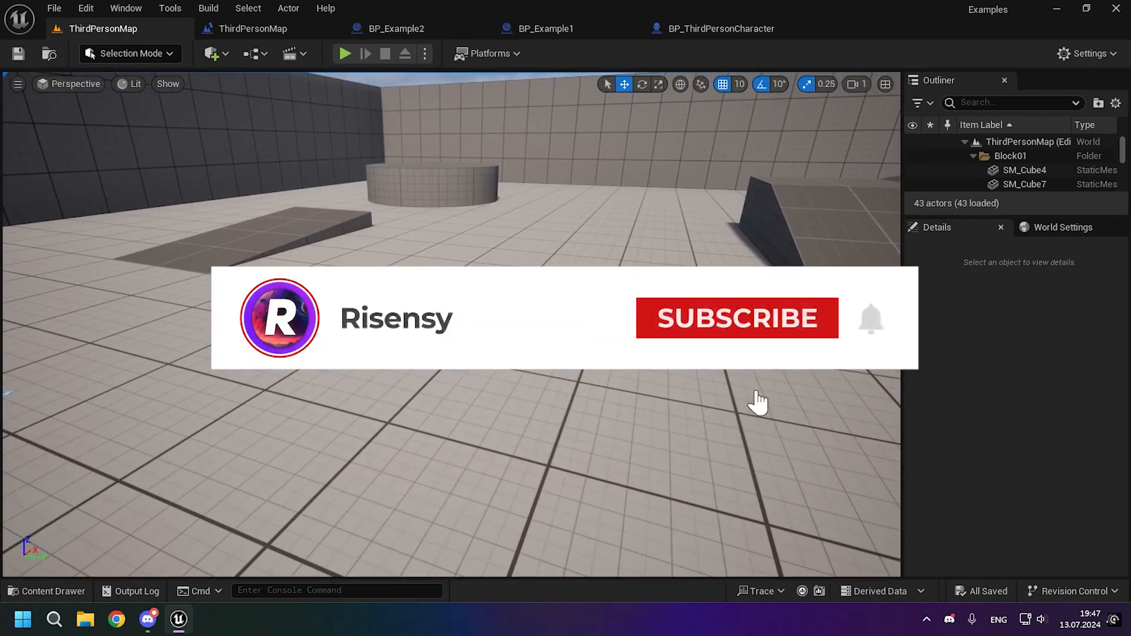
Return from BP_Example2's Set Owner graph to the ThirdPersonMap level editor
click(735, 318)
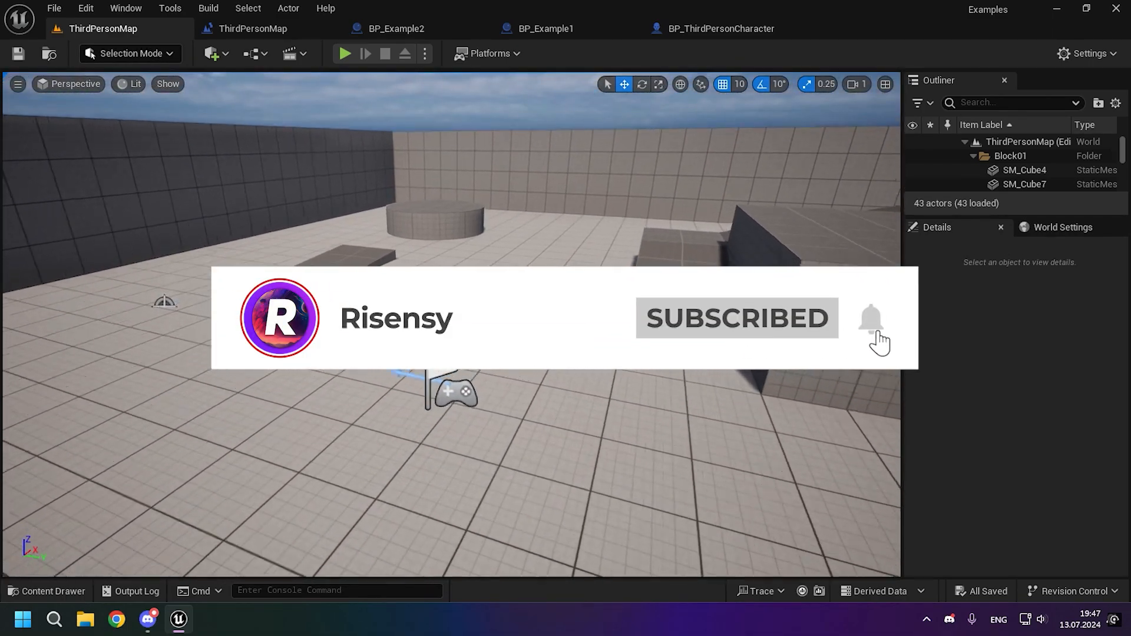